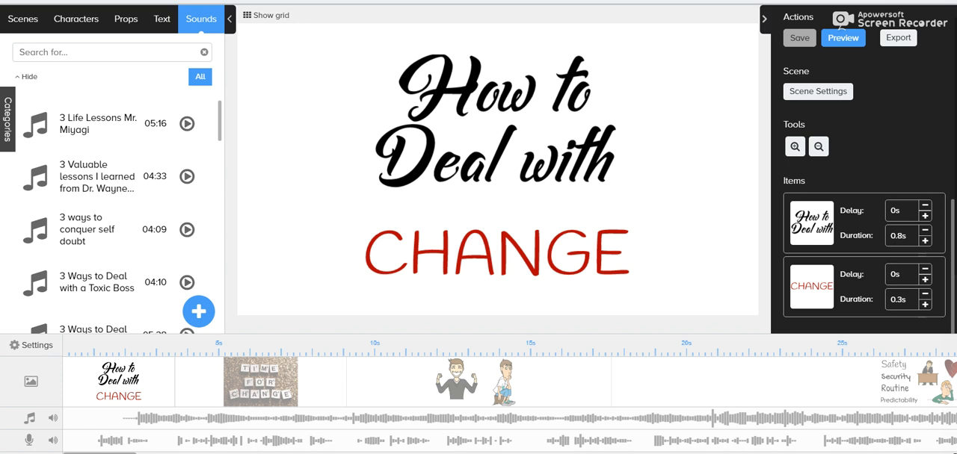
{"action": "mouse_move", "coordinate": [665, 169]}
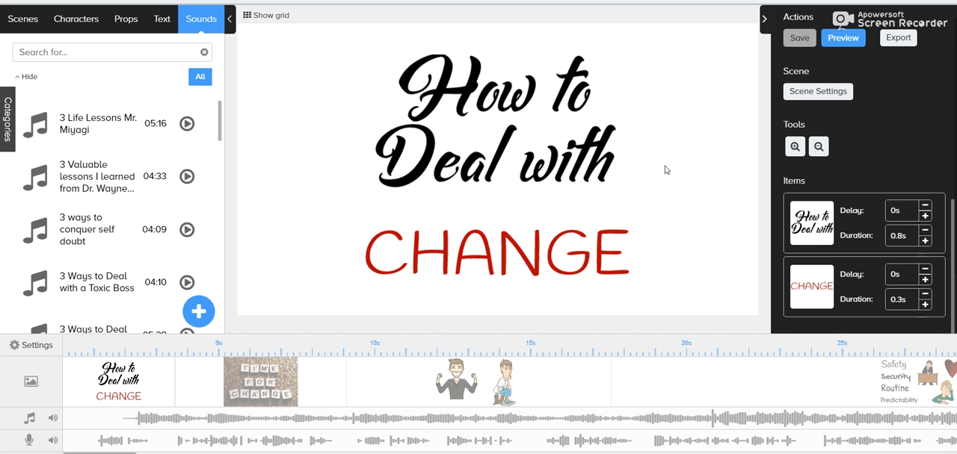
{"action": "mouse_move", "coordinate": [568, 447]}
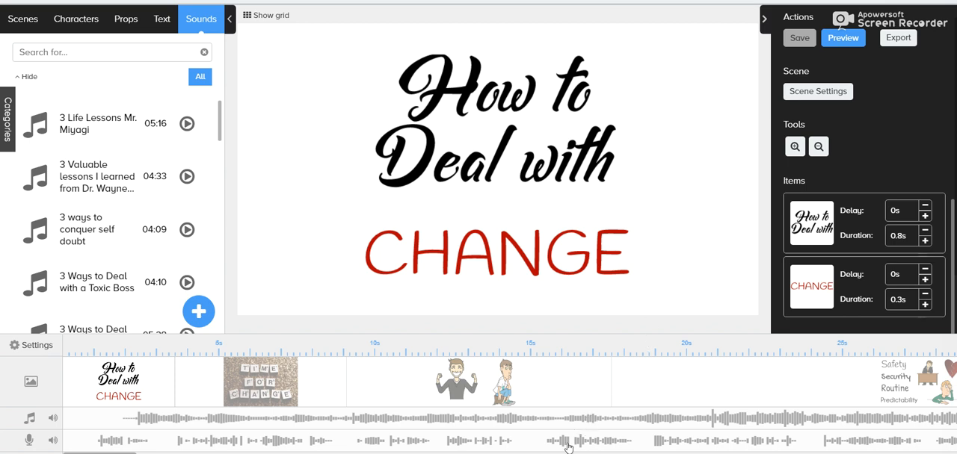
{"action": "mouse_move", "coordinate": [601, 380]}
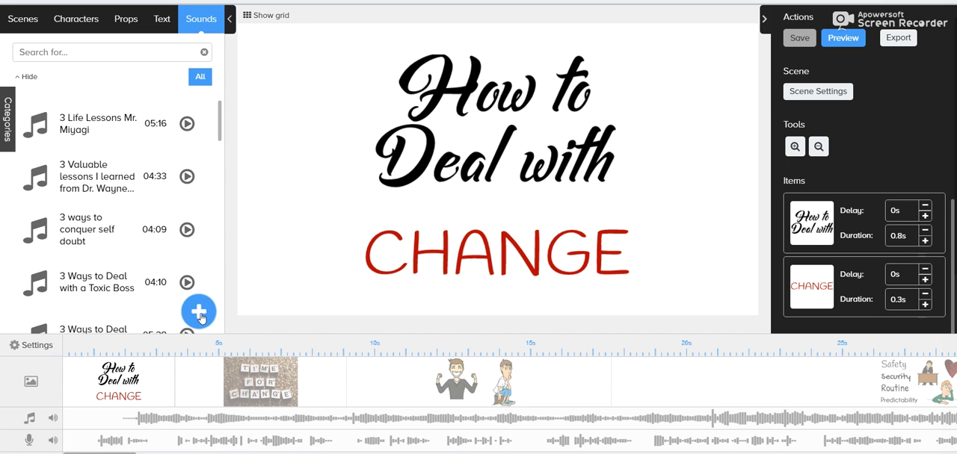
{"action": "mouse_move", "coordinate": [198, 290]}
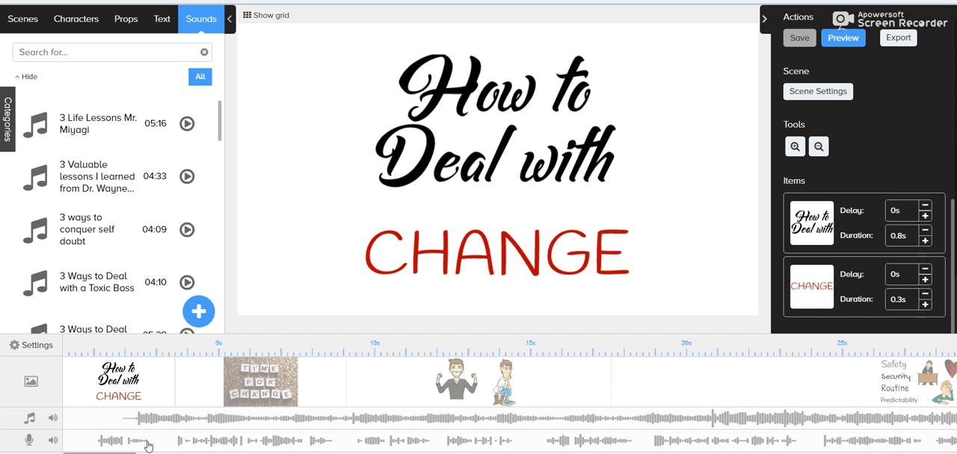
{"action": "mouse_move", "coordinate": [178, 441]}
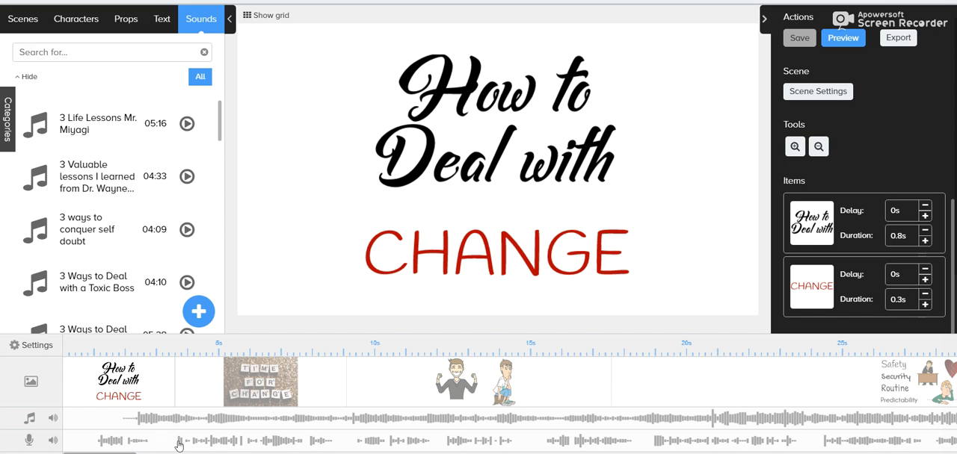
{"action": "mouse_move", "coordinate": [294, 447]}
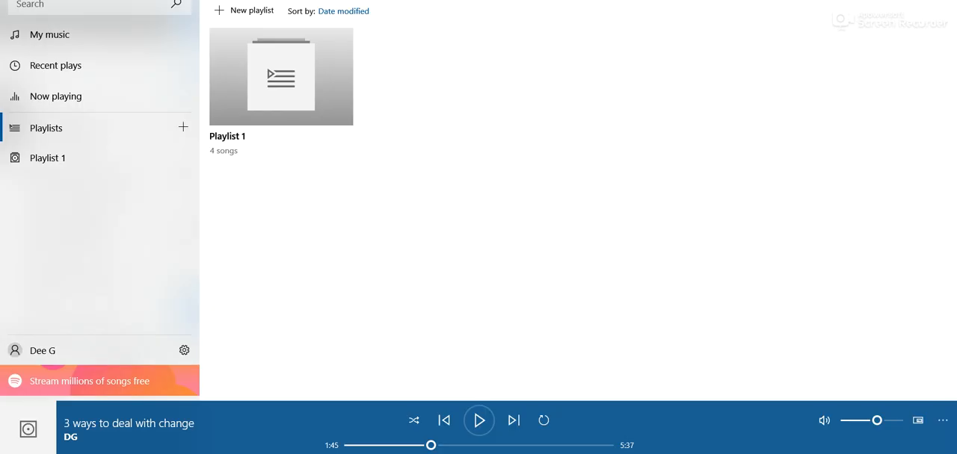
{"action": "mouse_move", "coordinate": [185, 437]}
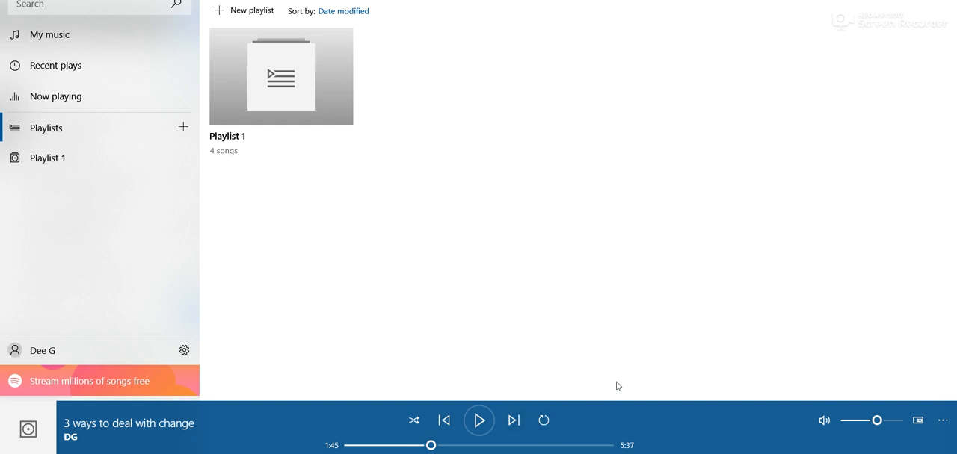
{"action": "mouse_move", "coordinate": [514, 374]}
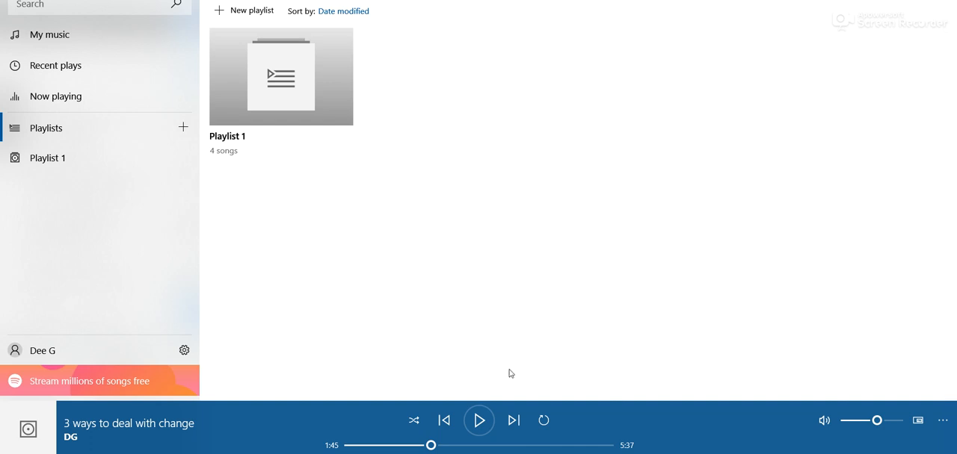
{"action": "mouse_move", "coordinate": [340, 447]}
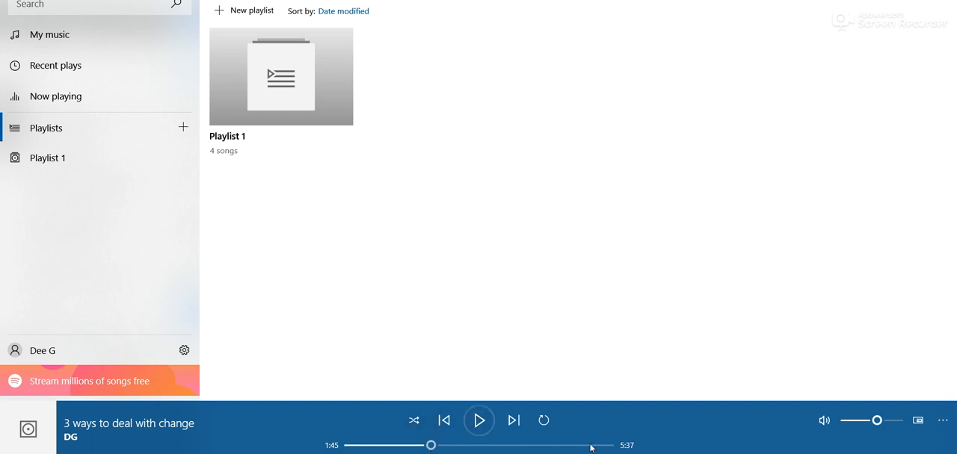
{"action": "mouse_move", "coordinate": [622, 450]}
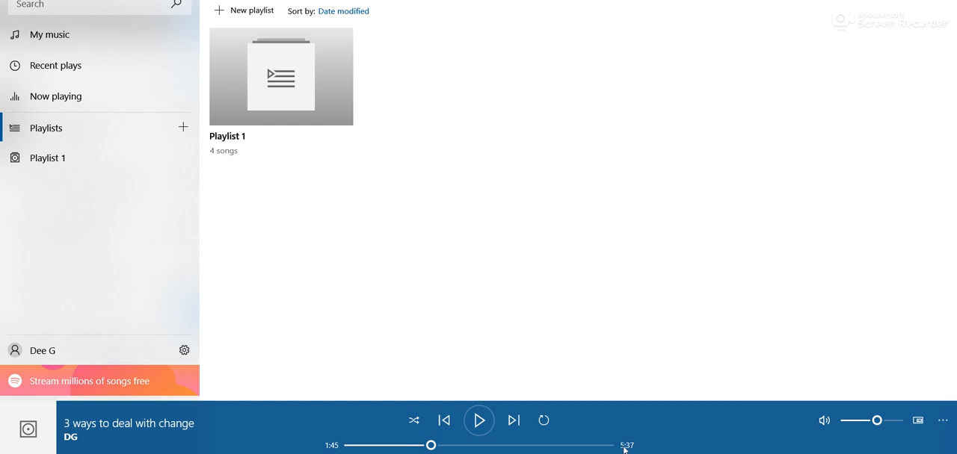
{"action": "mouse_move", "coordinate": [384, 447]}
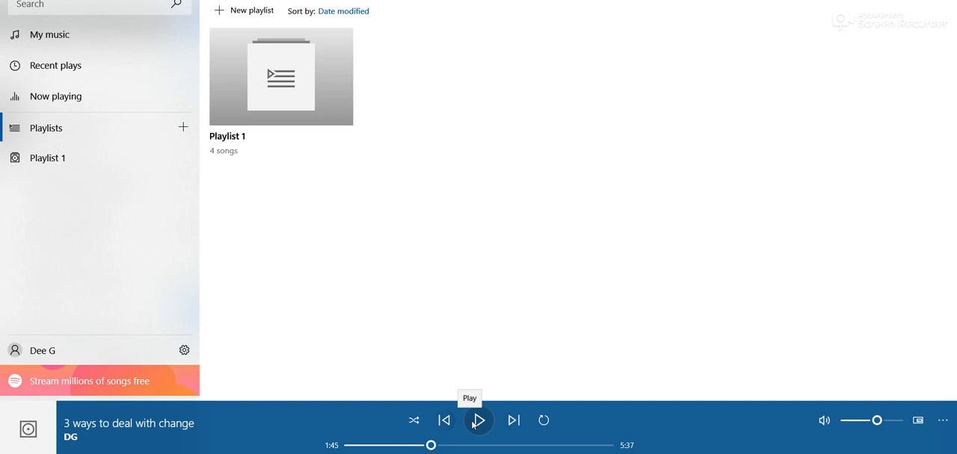
{"action": "mouse_move", "coordinate": [424, 356]}
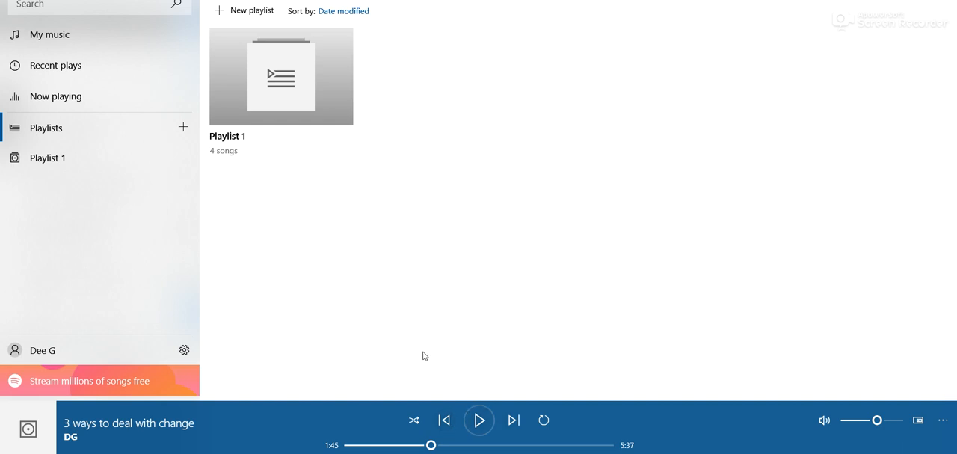
{"action": "mouse_move", "coordinate": [466, 449]}
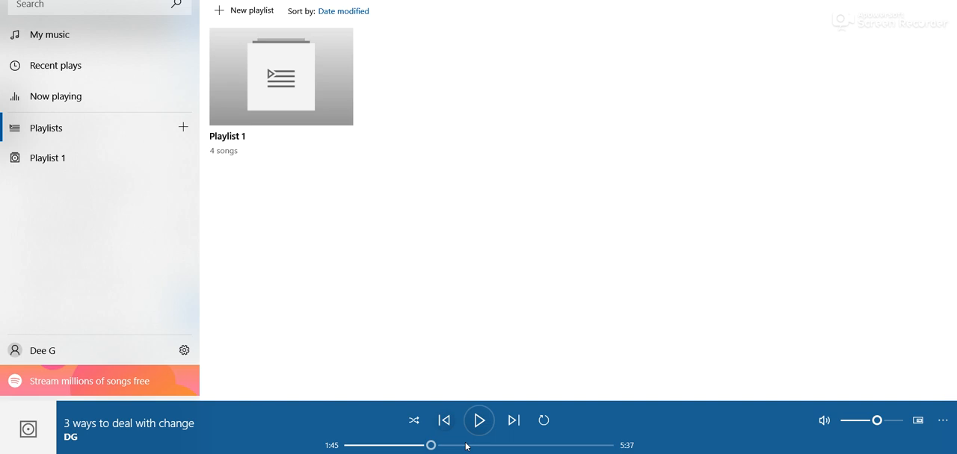
{"action": "mouse_move", "coordinate": [171, 450]}
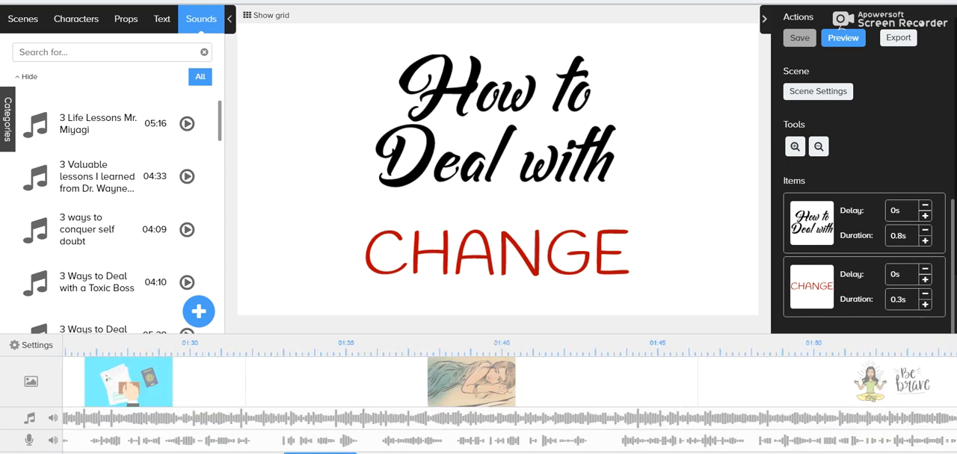
{"action": "scroll", "scroll_direction": "right", "scroll_amount": 3}
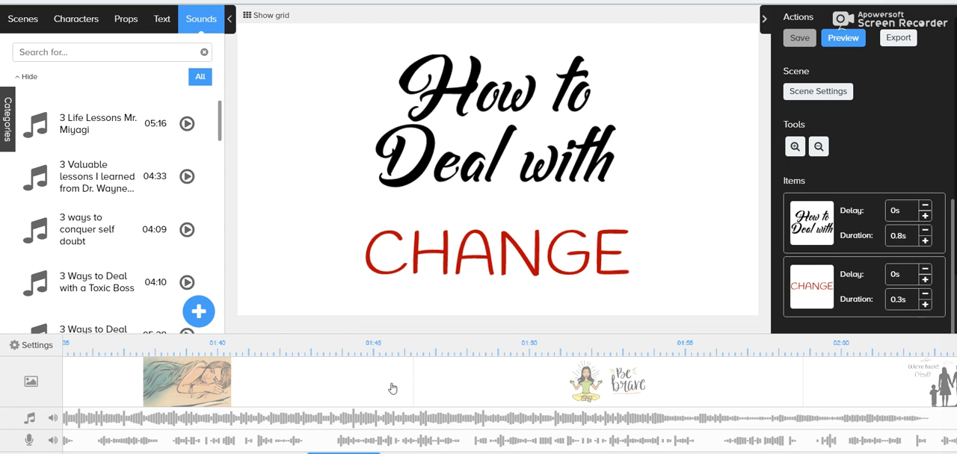
{"action": "mouse_move", "coordinate": [512, 381]}
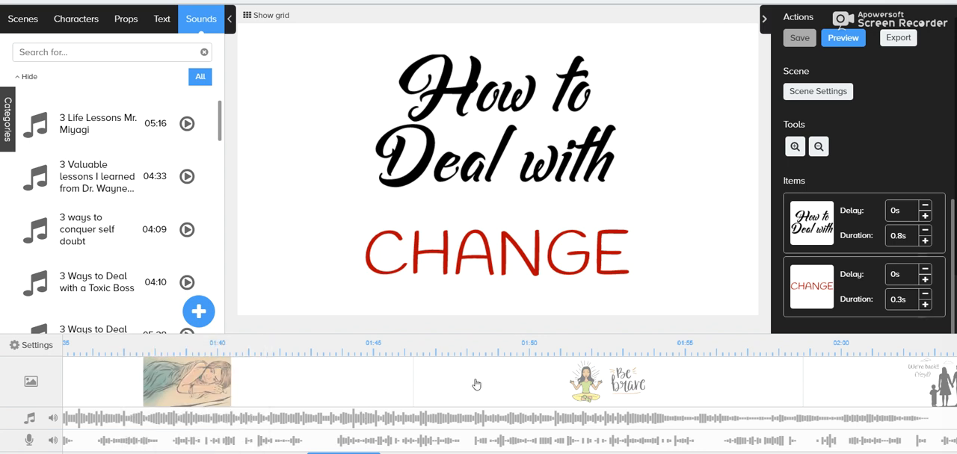
{"action": "mouse_move", "coordinate": [492, 439]}
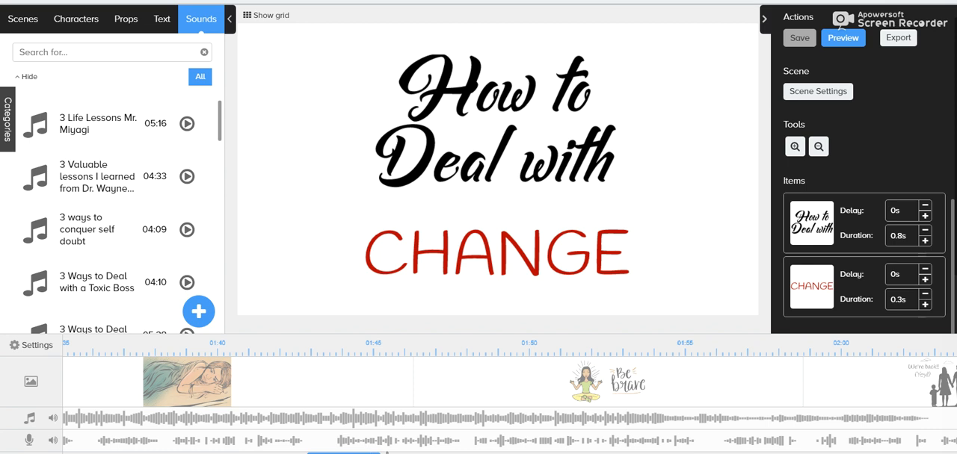
{"action": "mouse_move", "coordinate": [793, 425]}
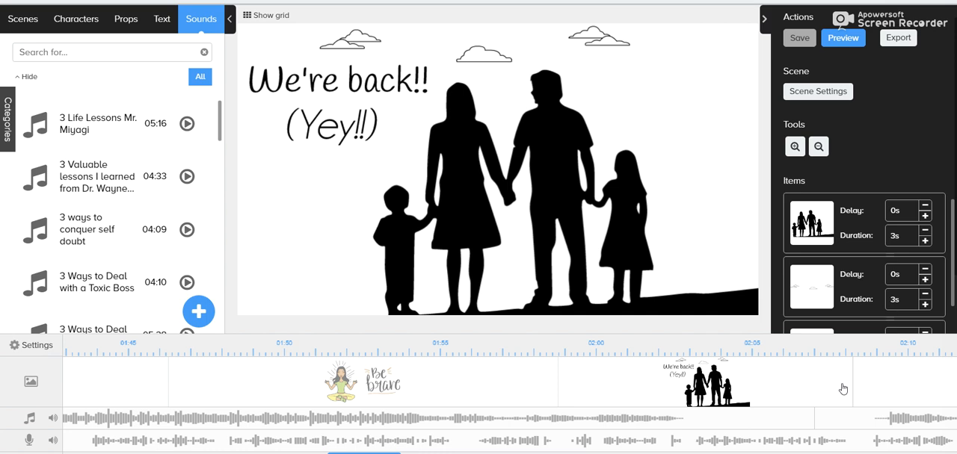
{"action": "mouse_move", "coordinate": [152, 383]}
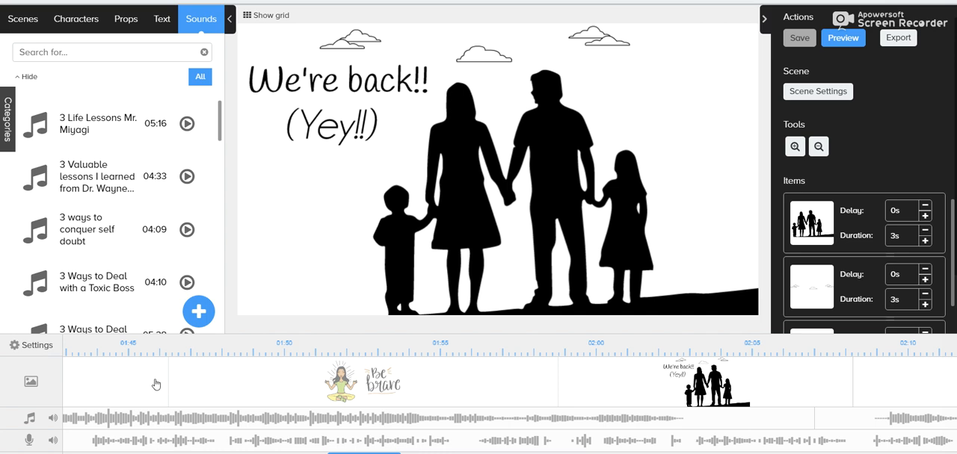
{"action": "mouse_move", "coordinate": [151, 383]}
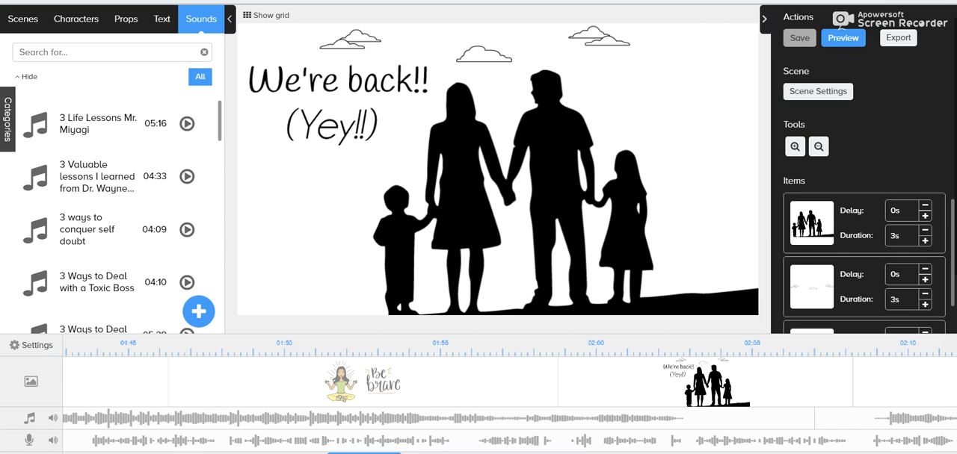
{"action": "mouse_move", "coordinate": [216, 440]}
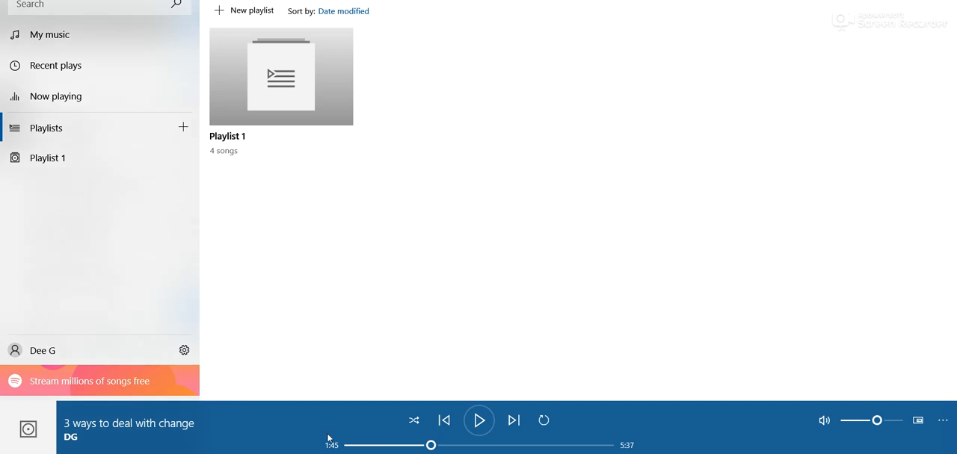
{"action": "mouse_move", "coordinate": [442, 446]}
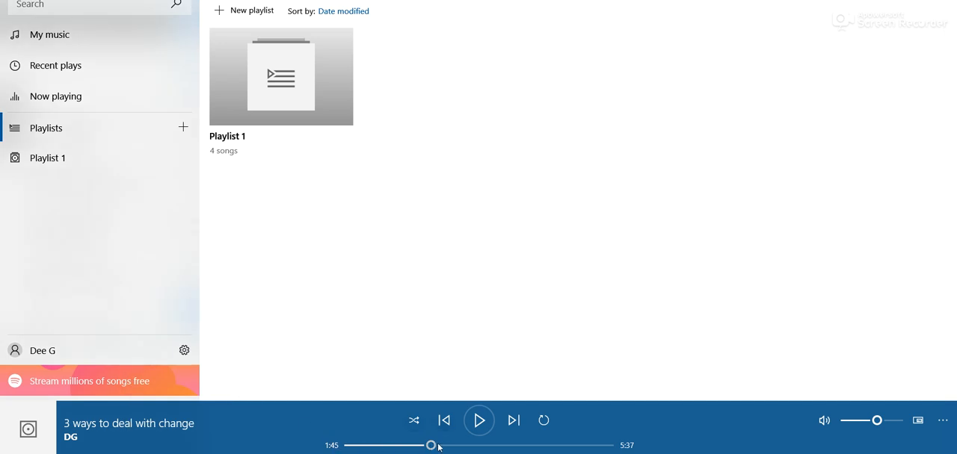
{"action": "mouse_move", "coordinate": [433, 445]}
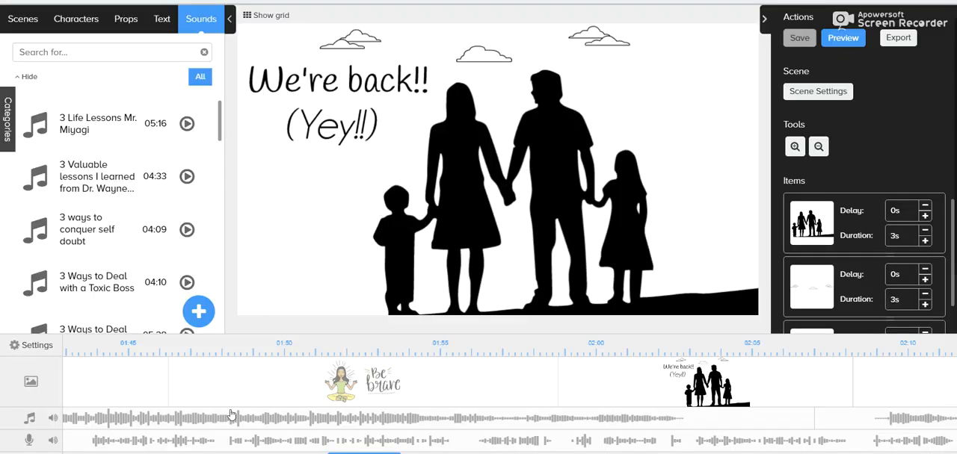
{"action": "mouse_move", "coordinate": [324, 343]}
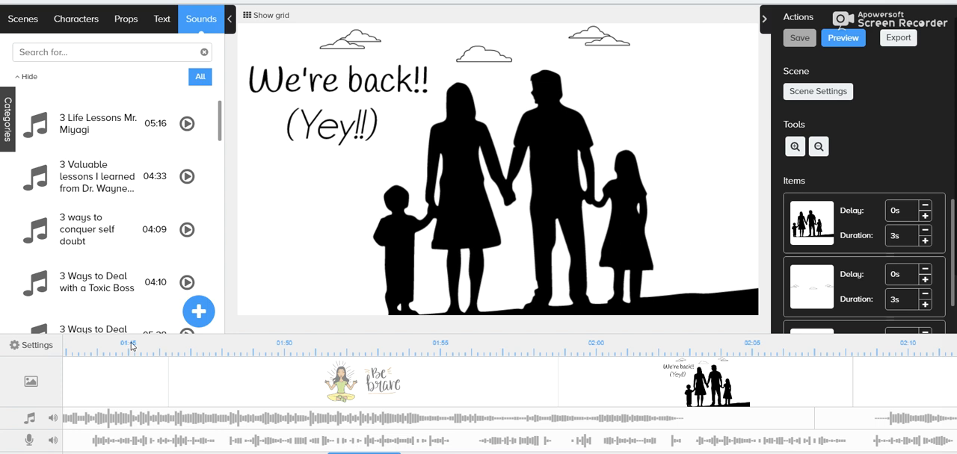
{"action": "mouse_move", "coordinate": [151, 386]}
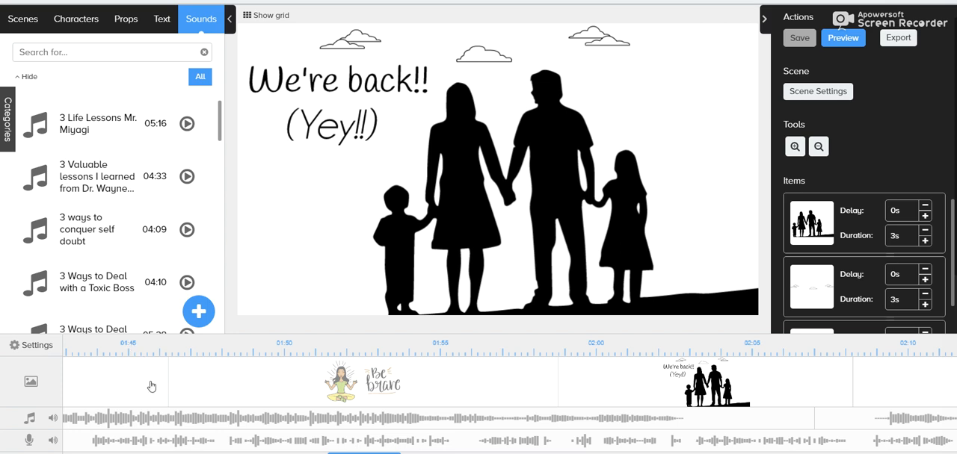
{"action": "mouse_move", "coordinate": [258, 382]}
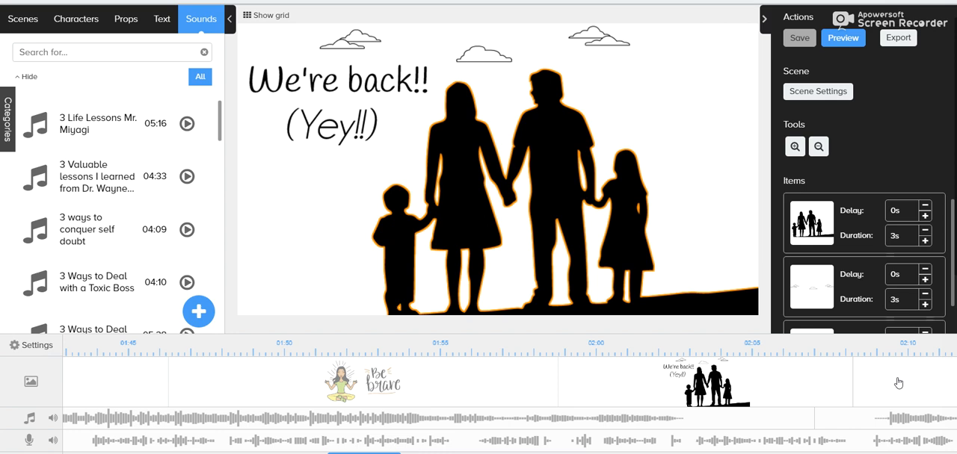
{"action": "mouse_move", "coordinate": [681, 163]}
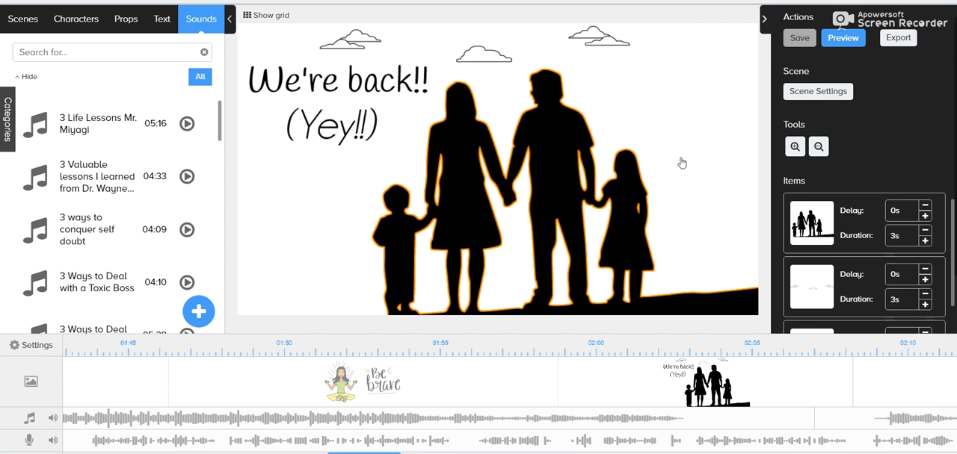
{"action": "mouse_move", "coordinate": [687, 121]}
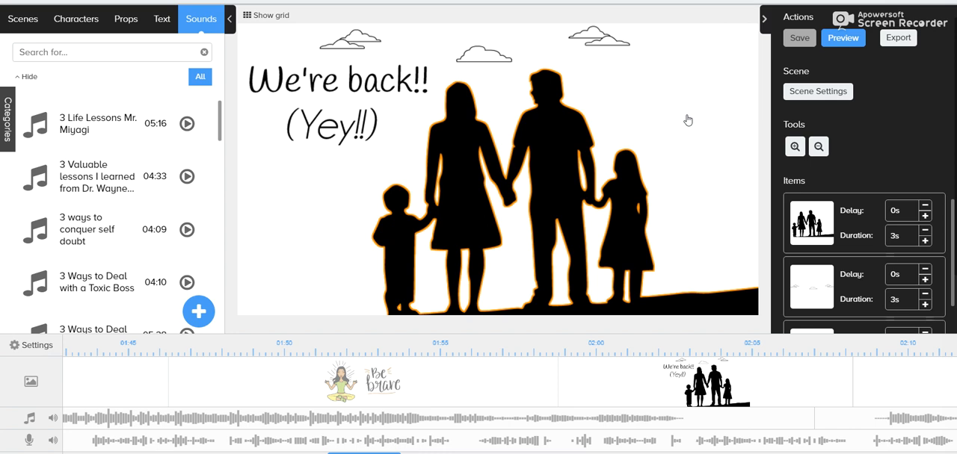
{"action": "mouse_move", "coordinate": [737, 90]}
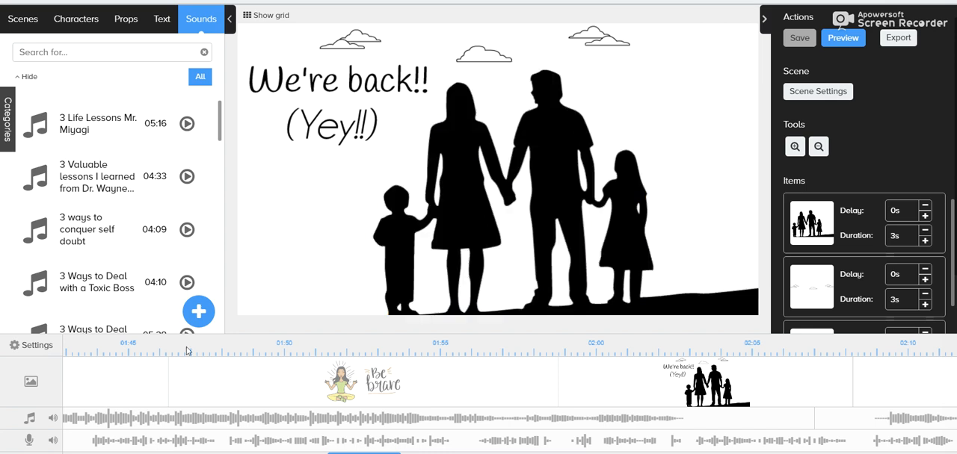
{"action": "mouse_move", "coordinate": [260, 242]}
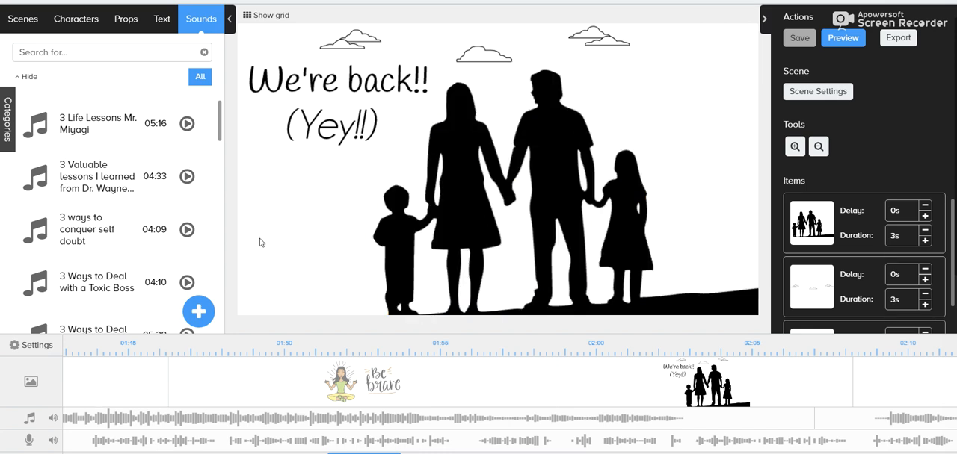